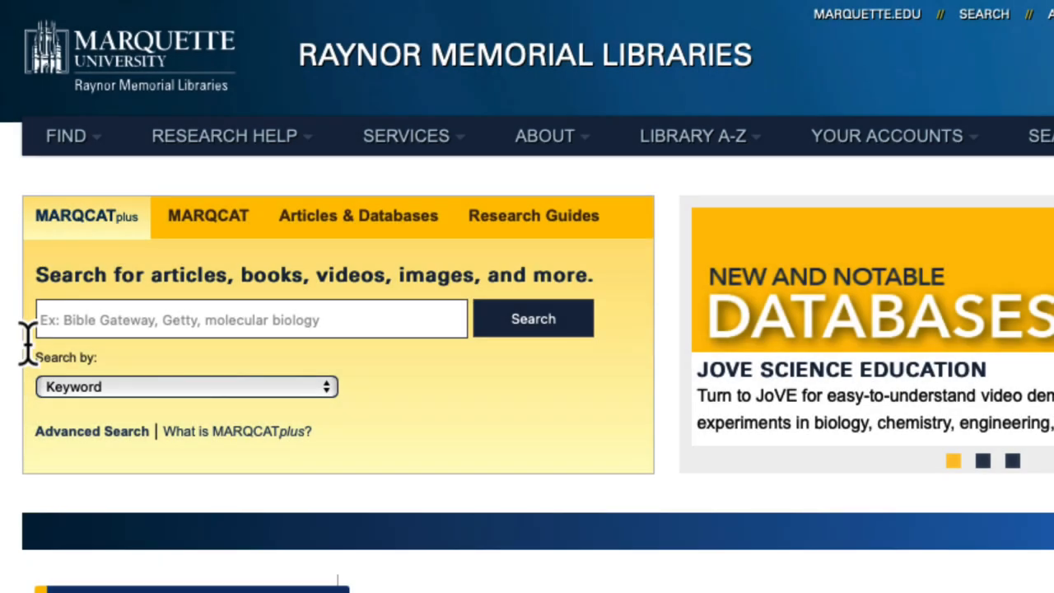
Step: Bring up the library's alphabetical database list showing CINAHL from EBSCO
click(358, 214)
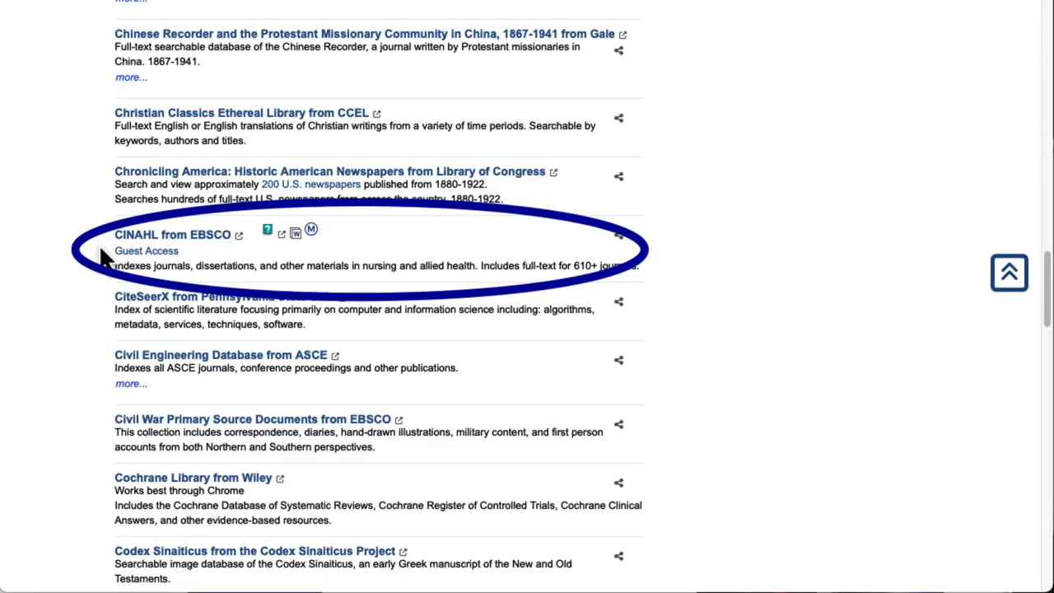
Step: Enter the CINAHL from EBSCO database to reach the EBSCOhost Advanced Search page
click(171, 234)
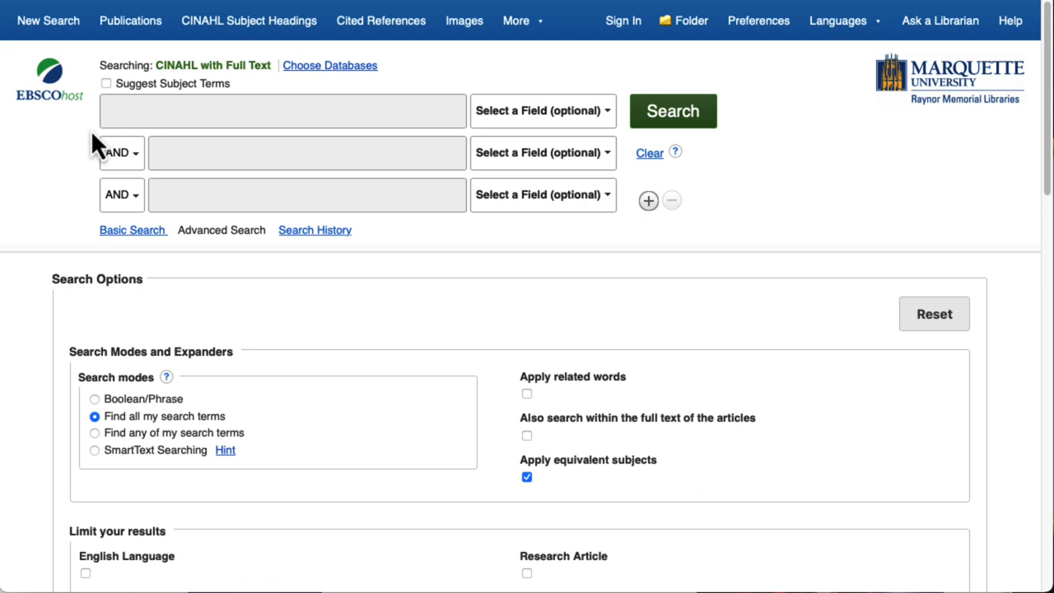
mouse_move(56, 341)
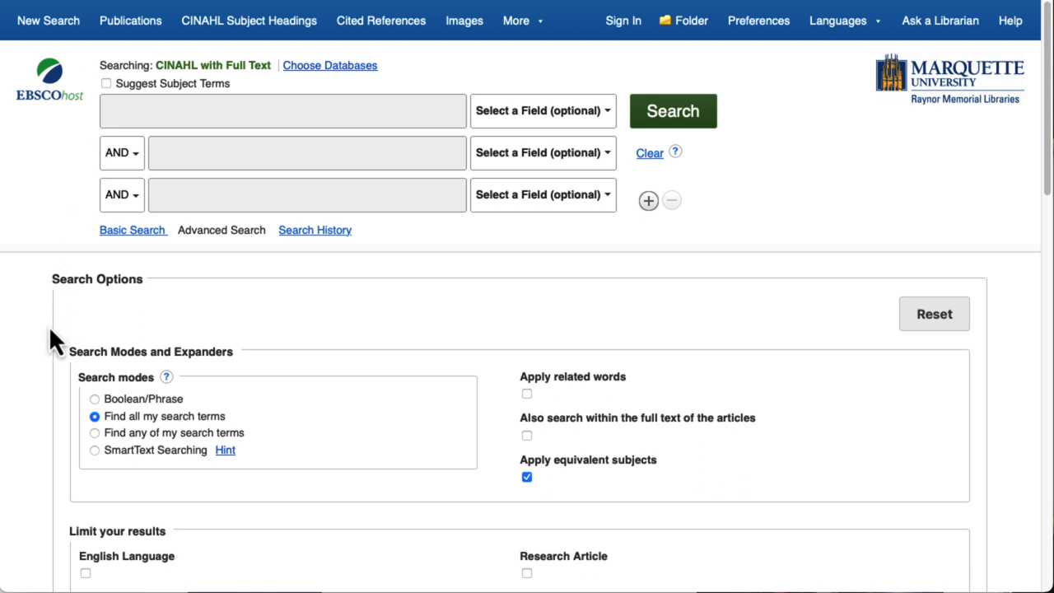
mouse_move(69, 338)
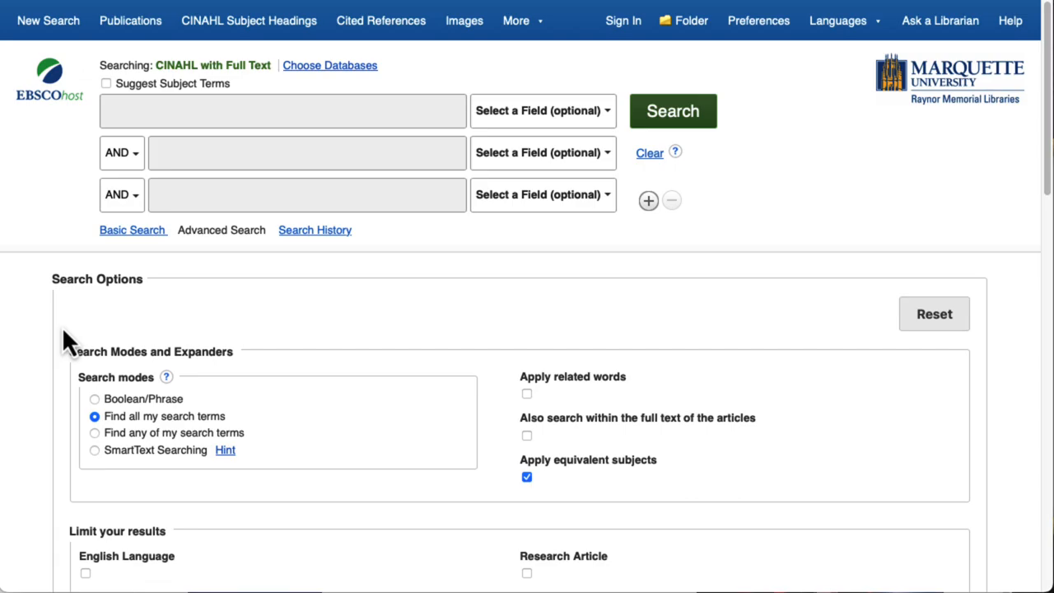
Step: Tick Evidence-Based Practice and choose Therapy - Best Balance under Clinical Queries
scroll(down, 3)
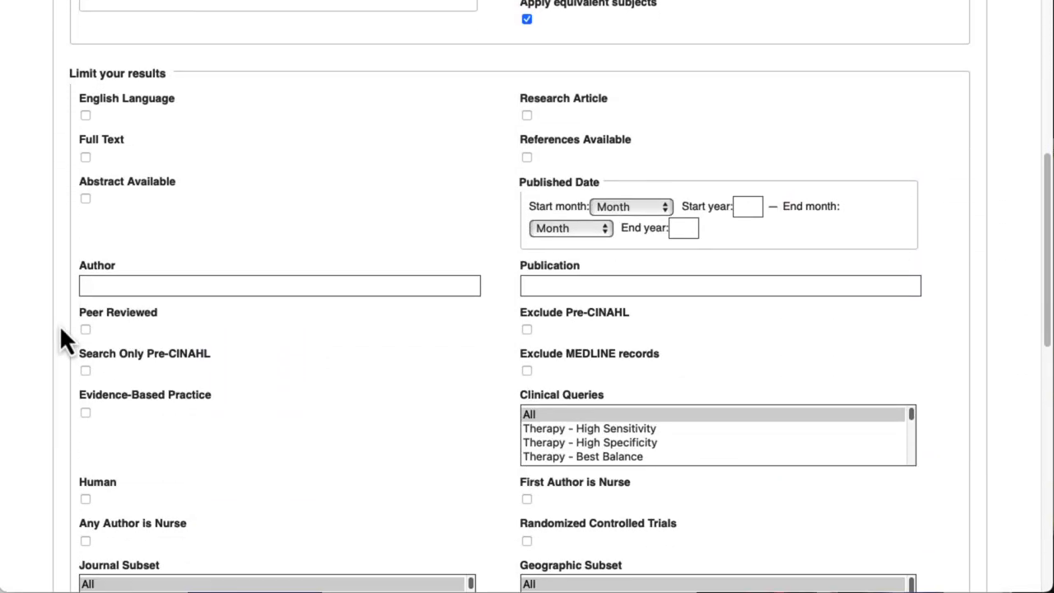
scroll(down, 3)
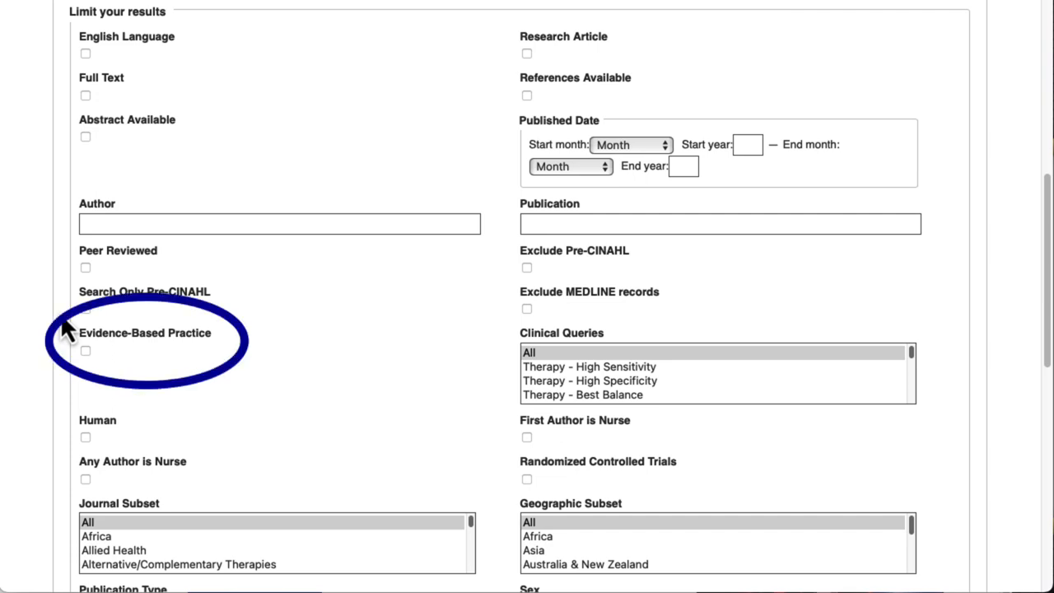
mouse_move(96, 382)
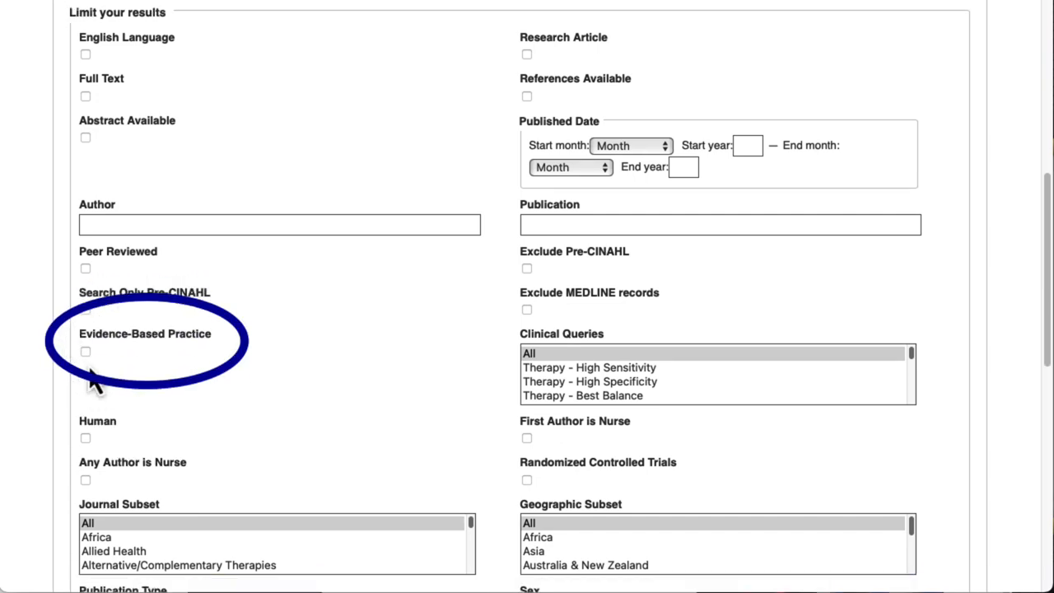
click(86, 352)
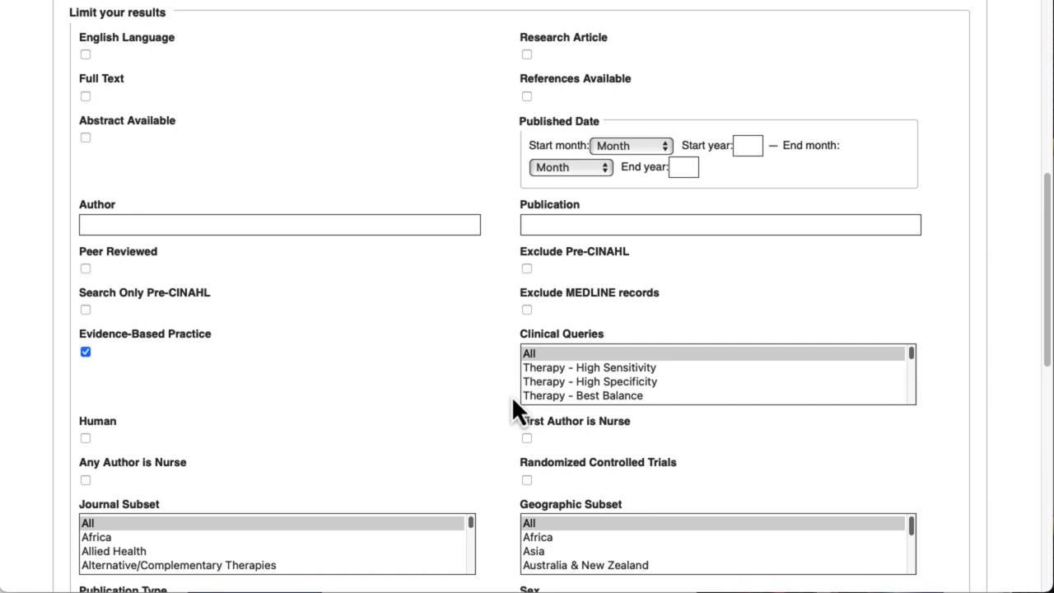
mouse_move(527, 412)
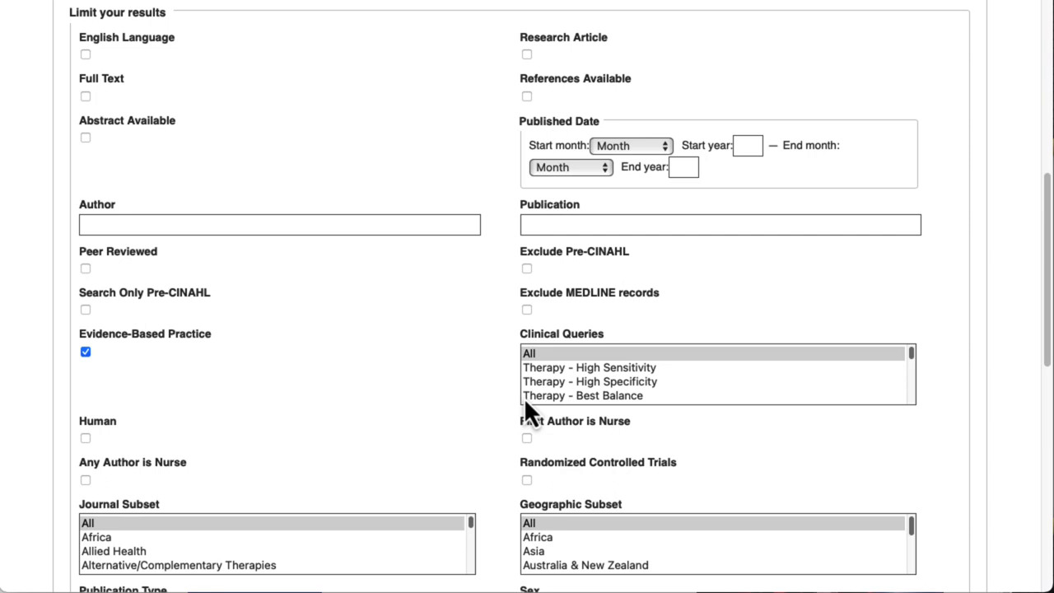
mouse_move(540, 408)
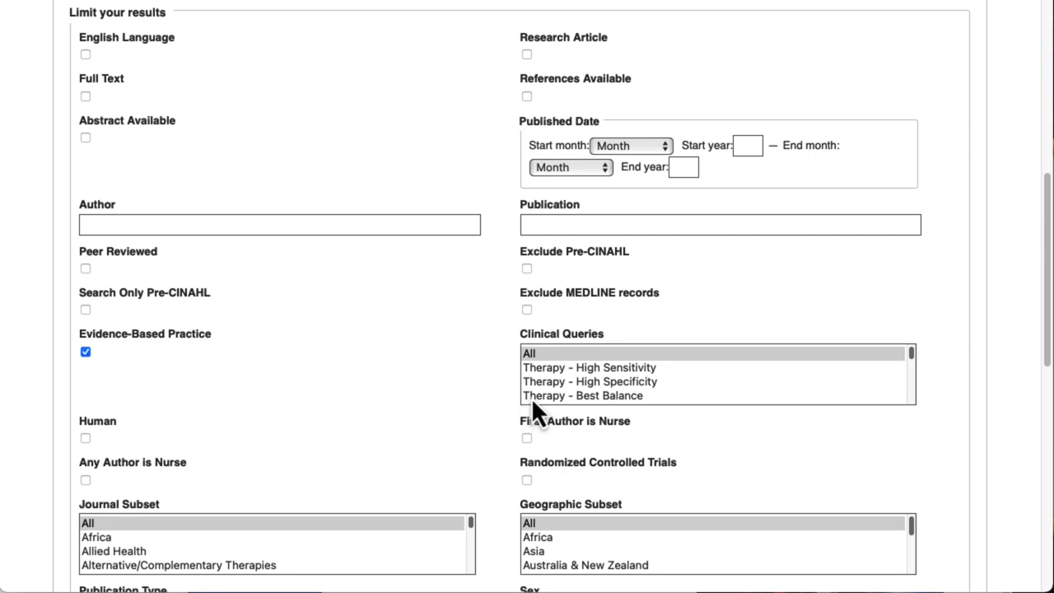
click(583, 396)
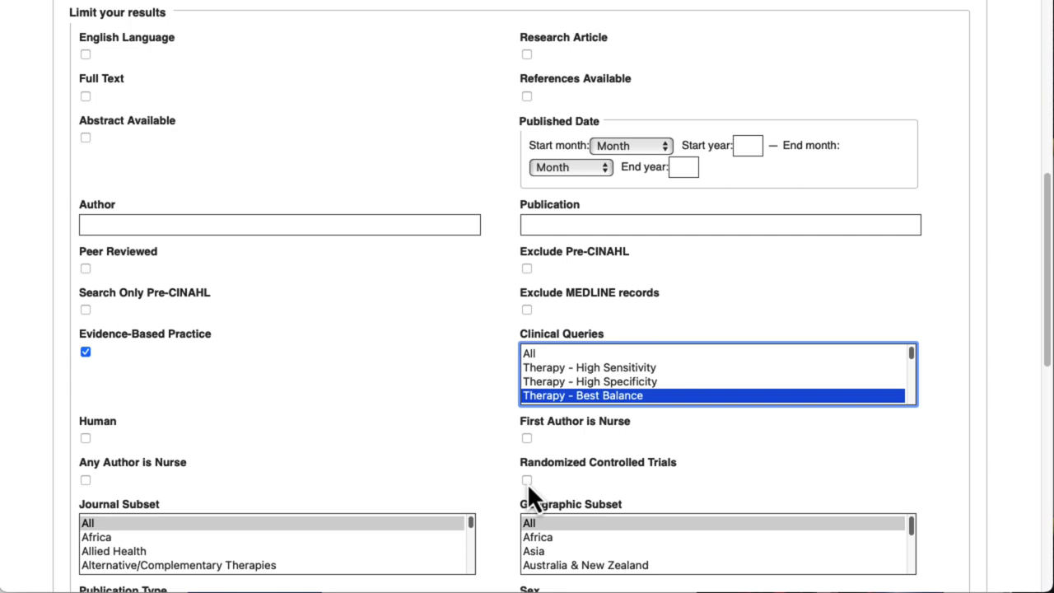
mouse_move(491, 480)
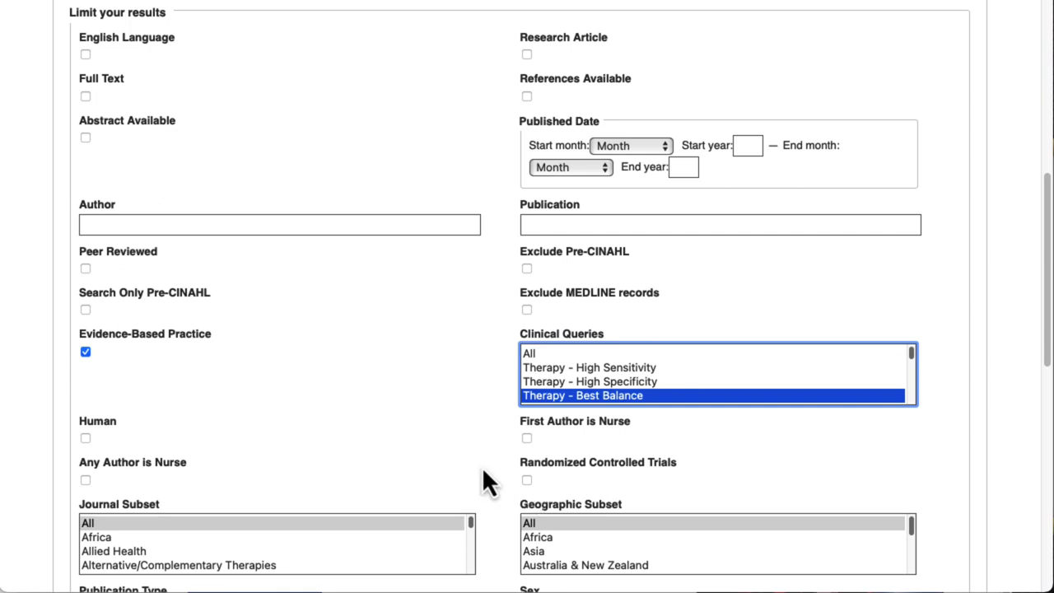
scroll(down, 3)
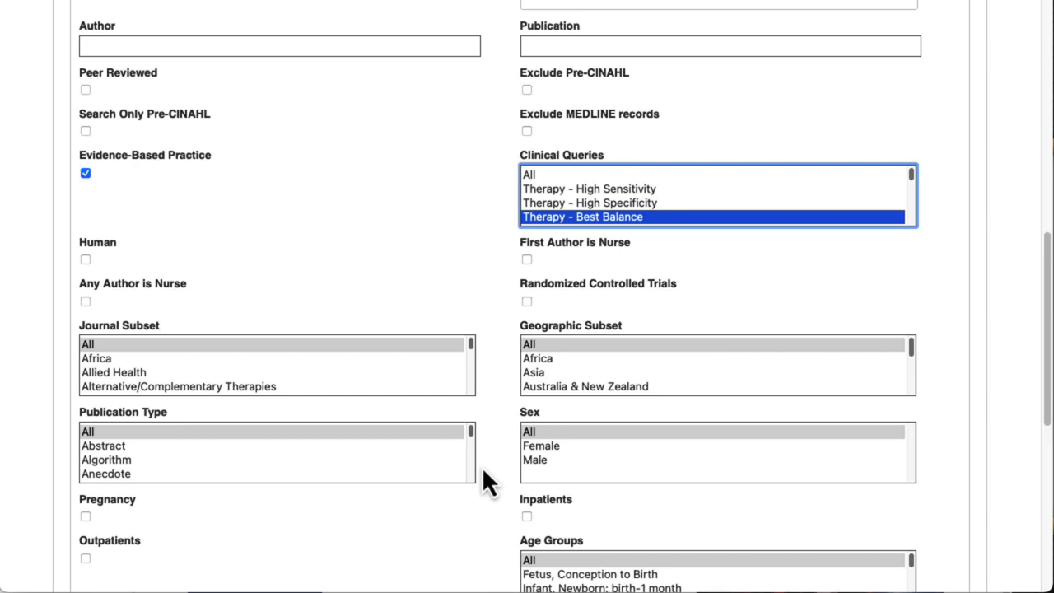
Step: Select Clinical Trial in the Publication Type limiter list
scroll(down, 3)
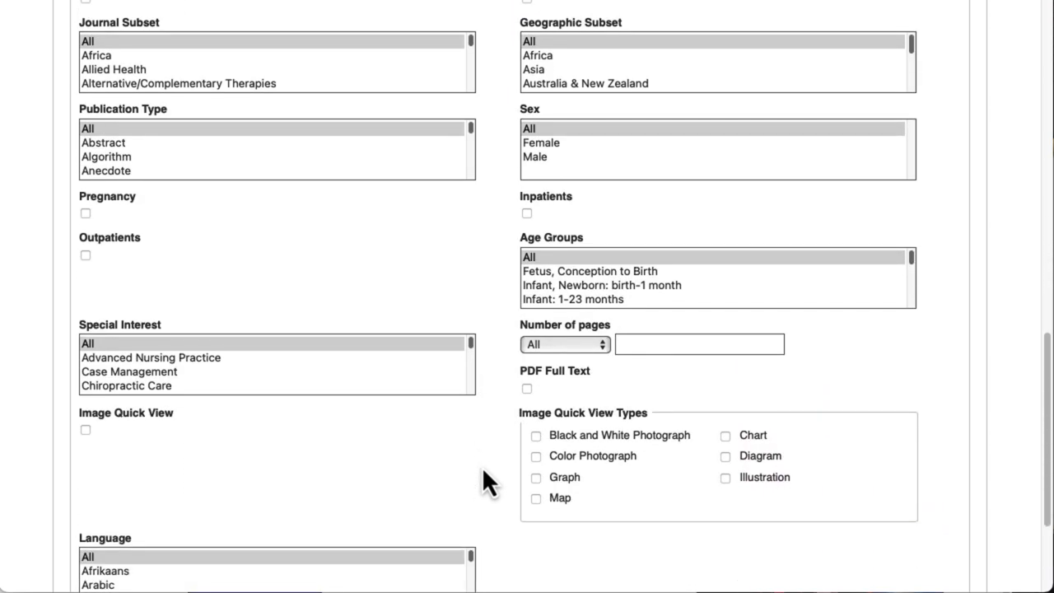
scroll(down, 3)
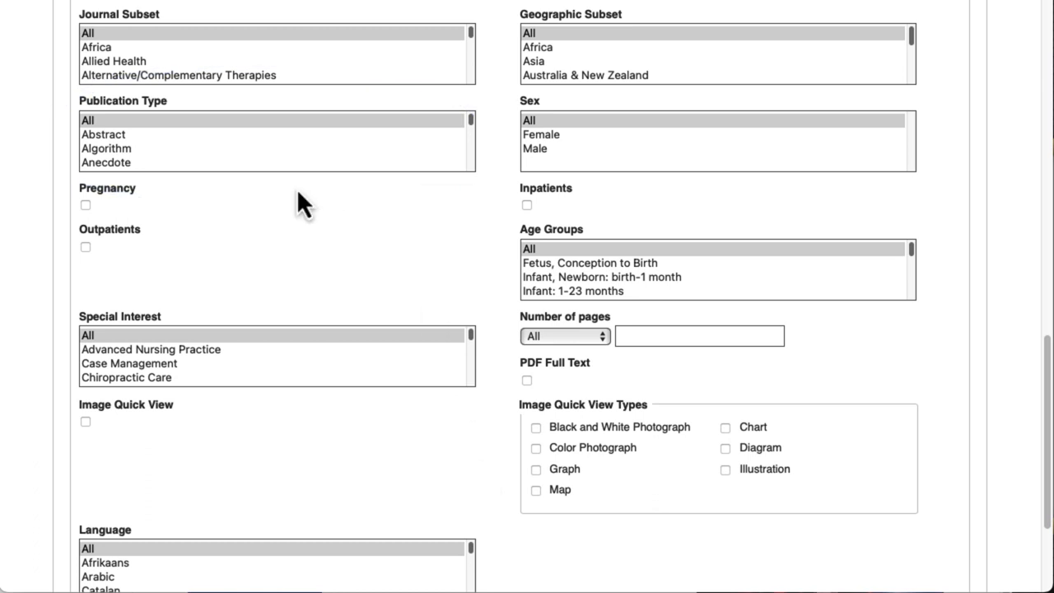
mouse_move(311, 213)
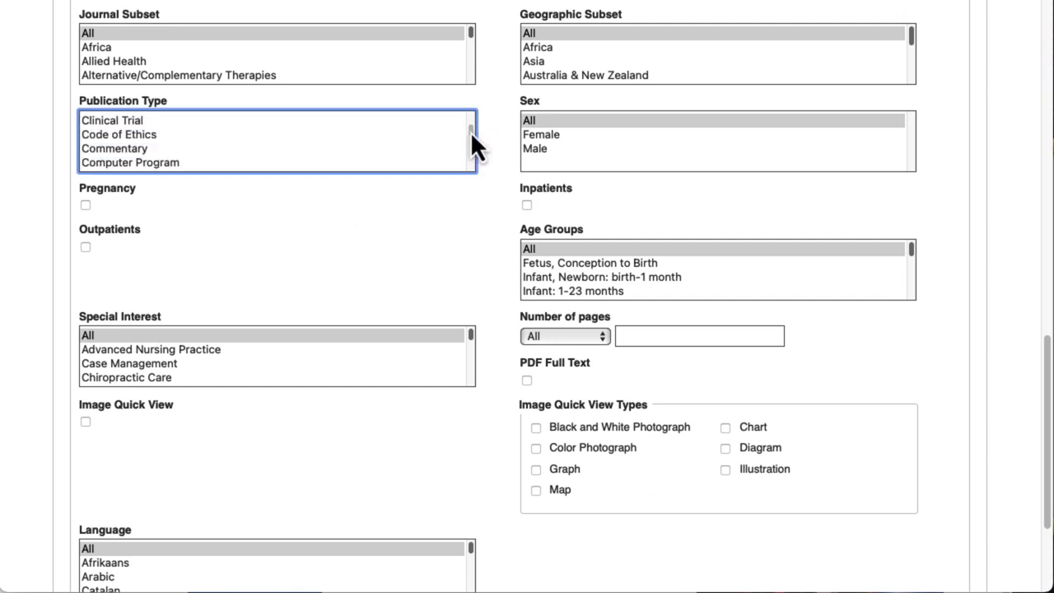
click(111, 121)
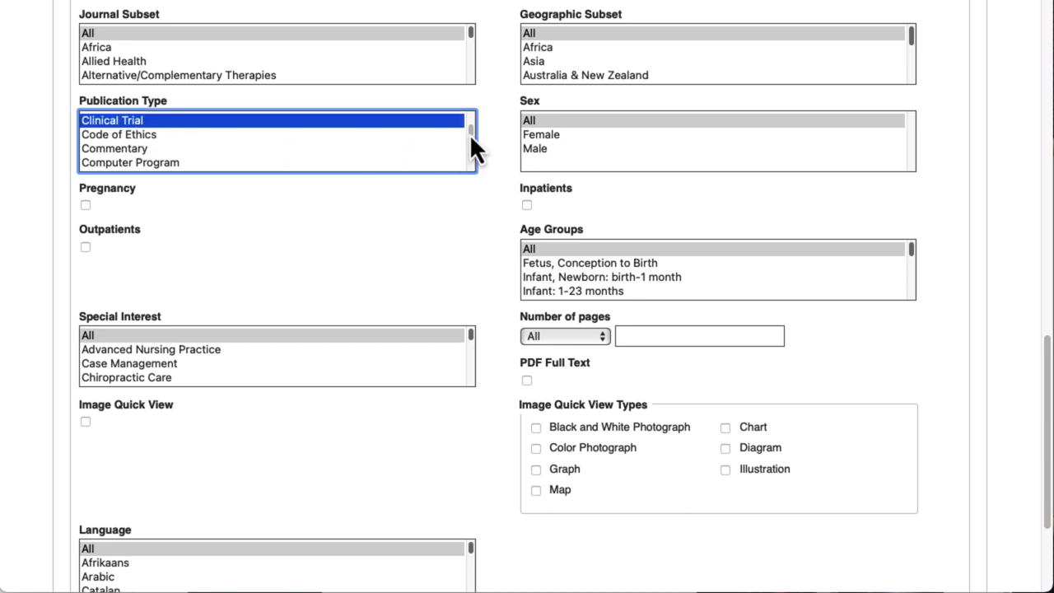
scroll(down, 3)
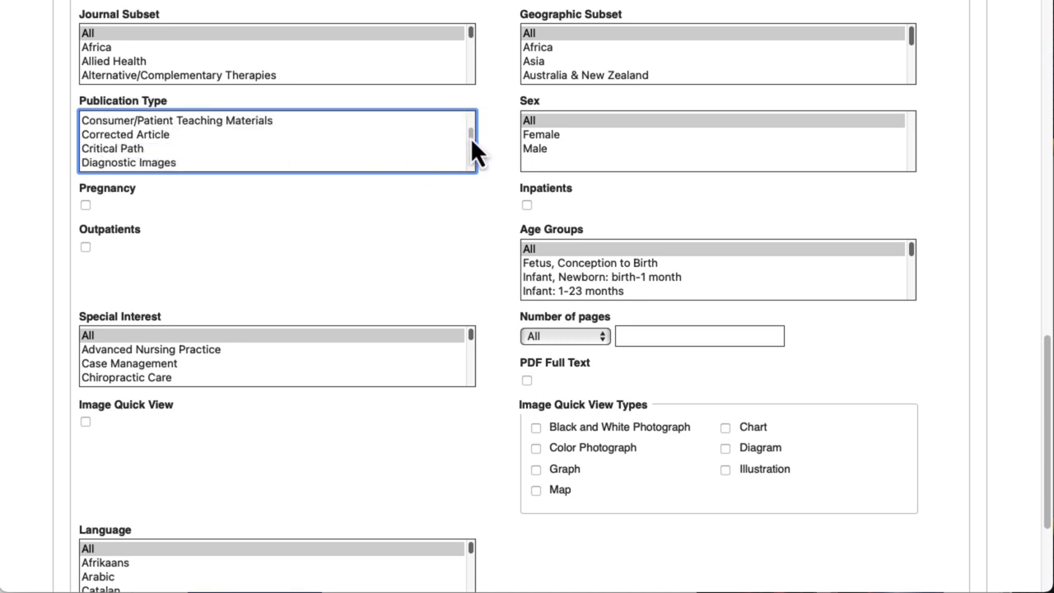
scroll(down, 3)
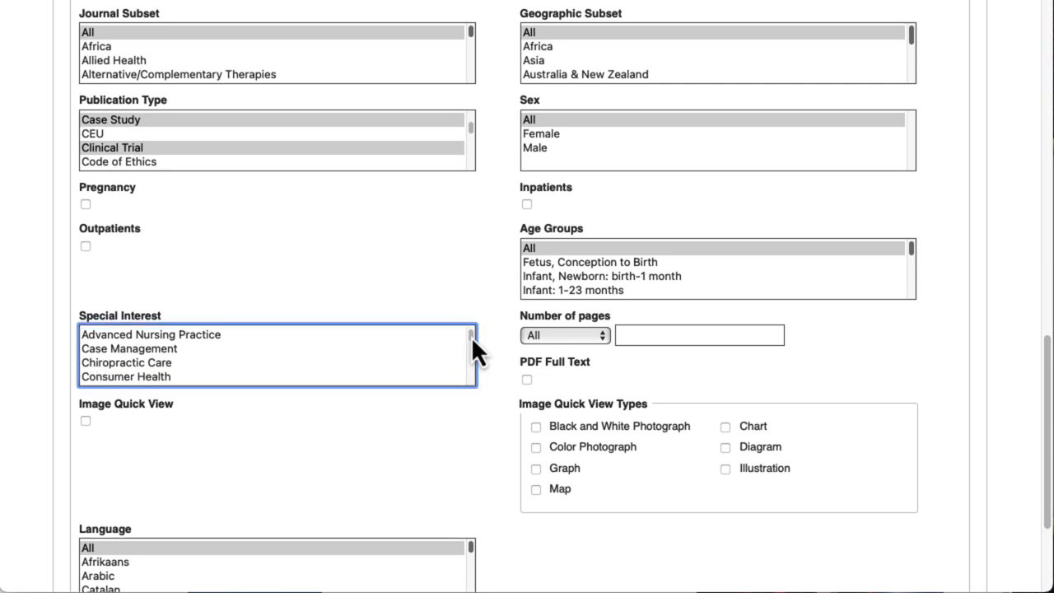
Step: Select Gerontologic Care in the Special Interest limiter and scroll toward Pediatric Care
scroll(down, 3)
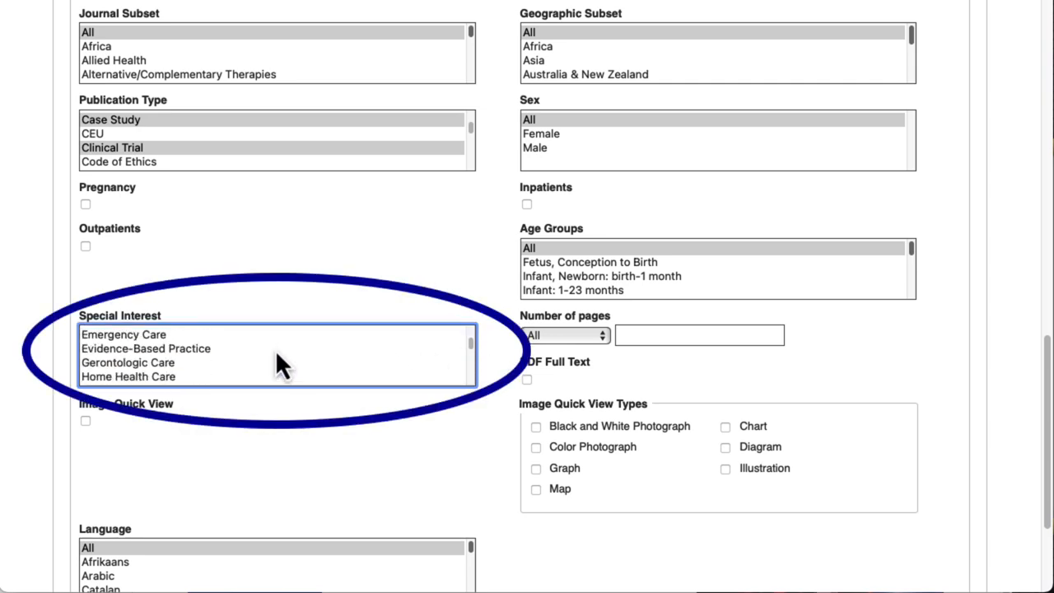
mouse_move(243, 362)
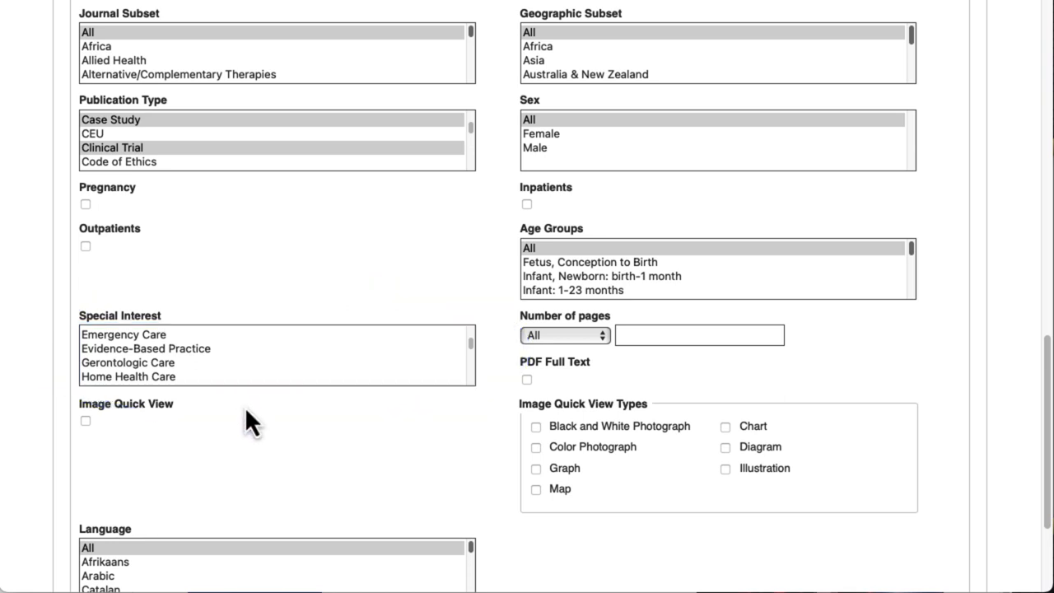
mouse_move(255, 425)
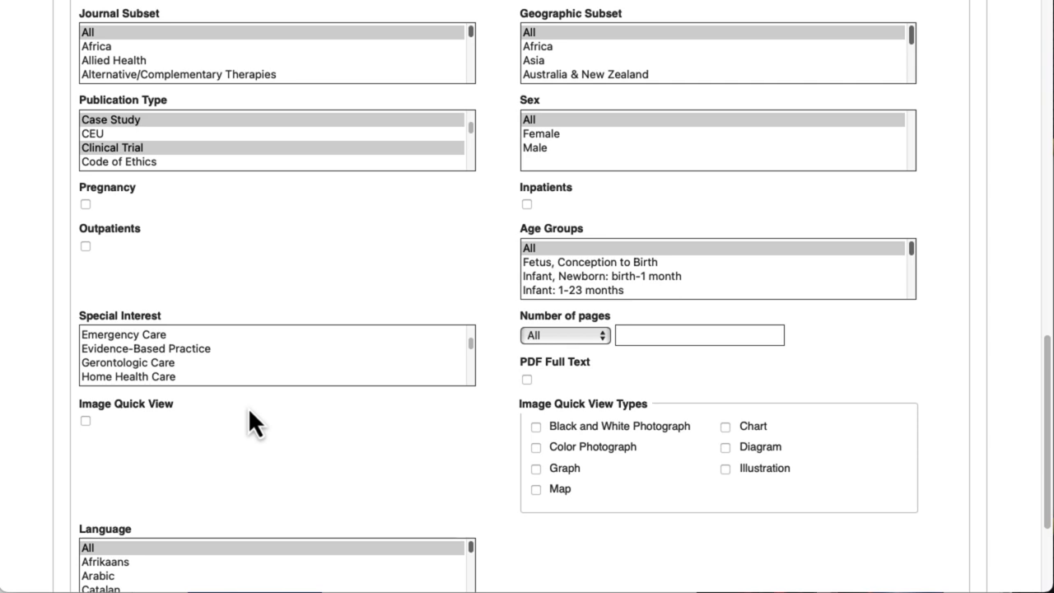
mouse_move(262, 420)
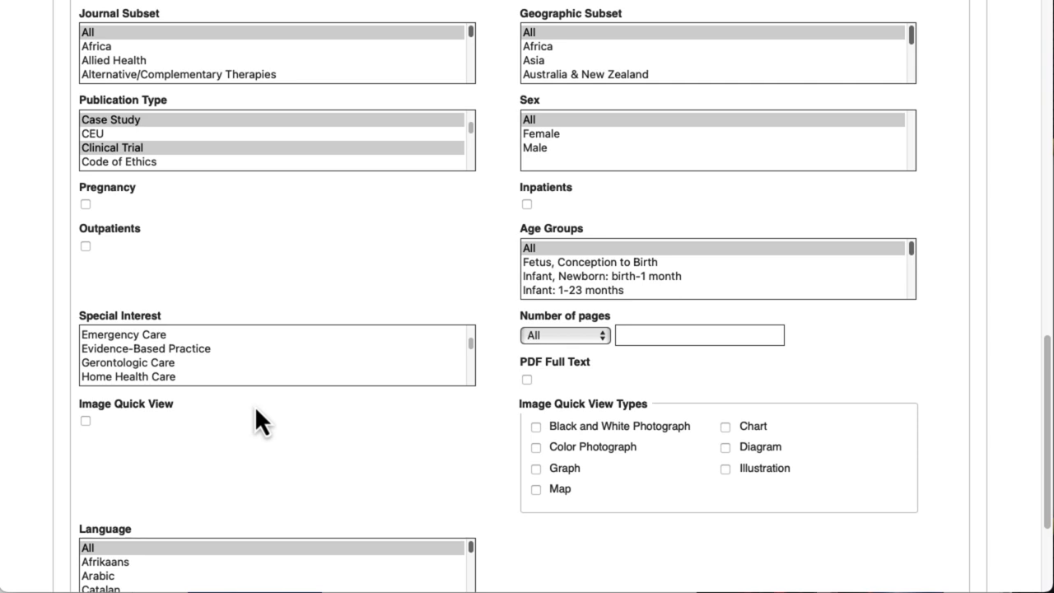
mouse_move(148, 379)
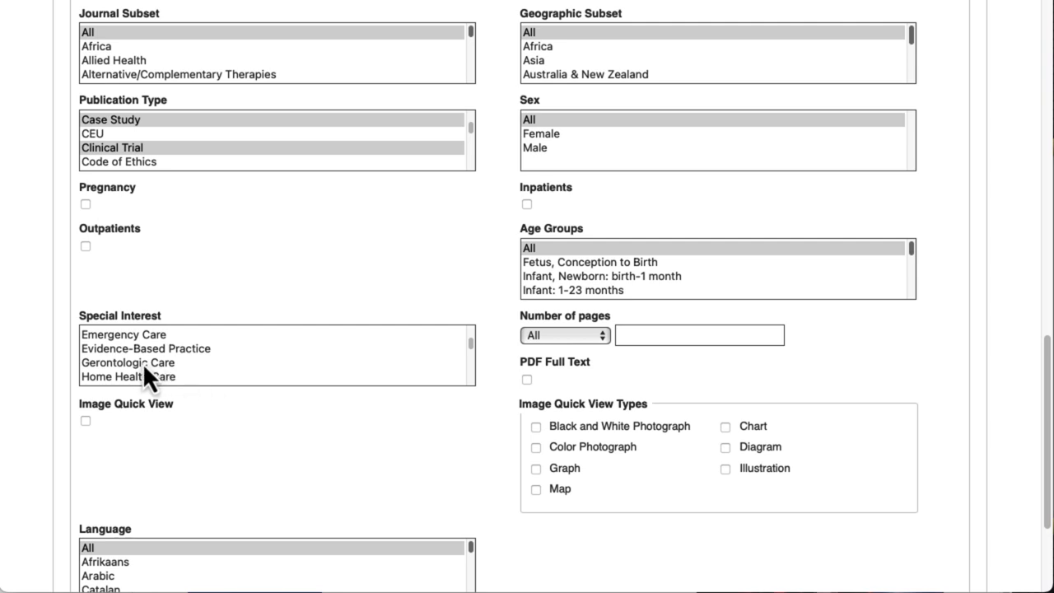
click(128, 363)
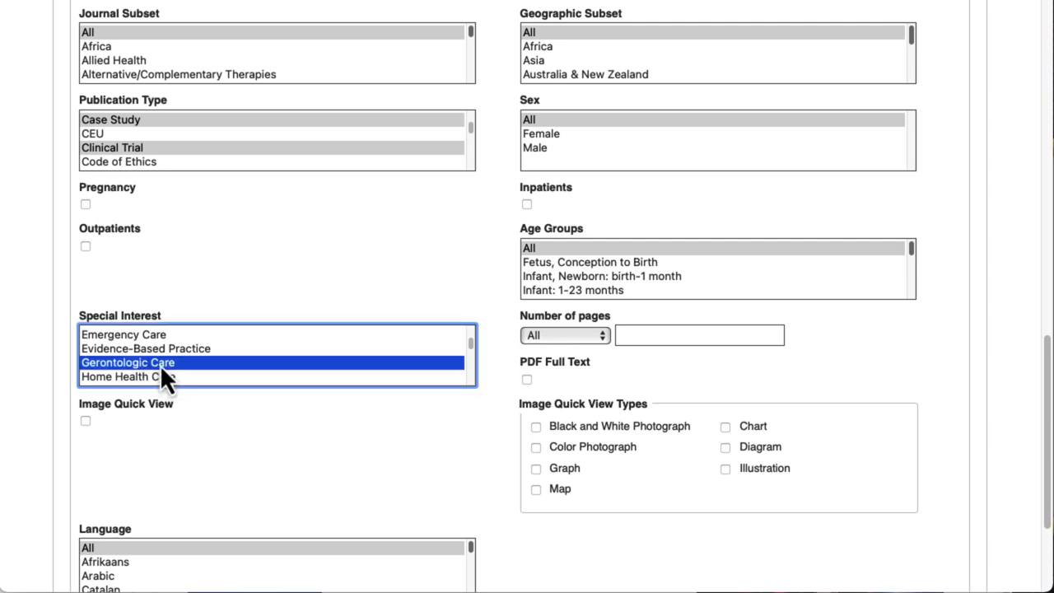
mouse_move(168, 354)
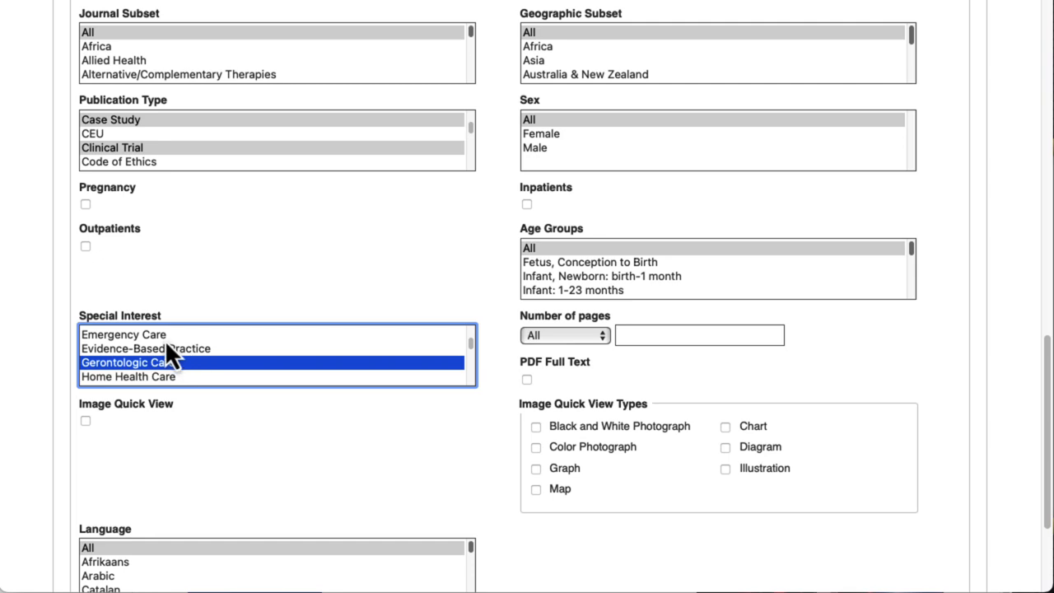
mouse_move(475, 359)
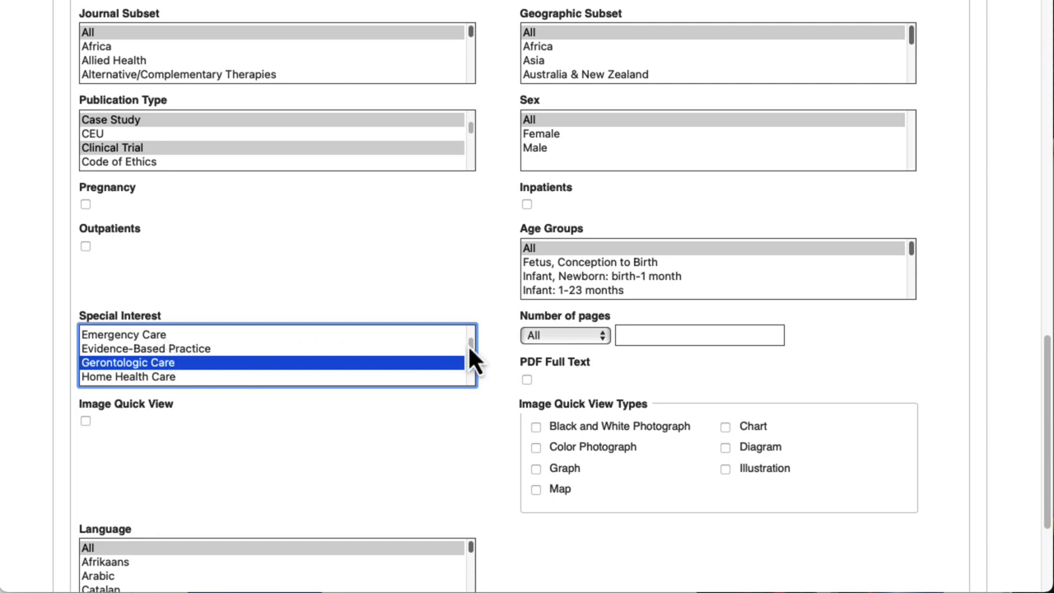
scroll(down, 3)
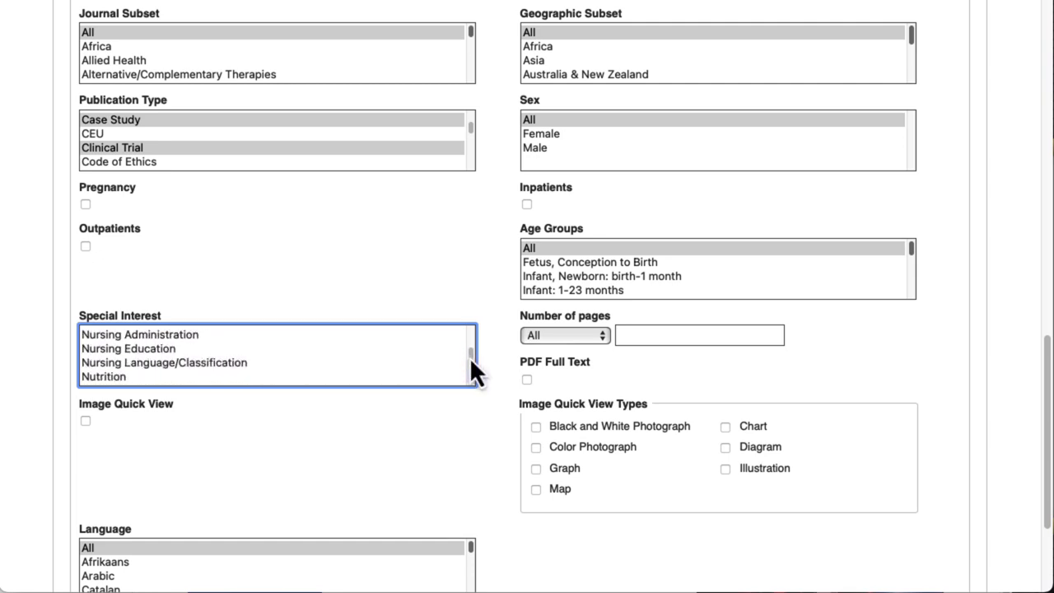
scroll(down, 3)
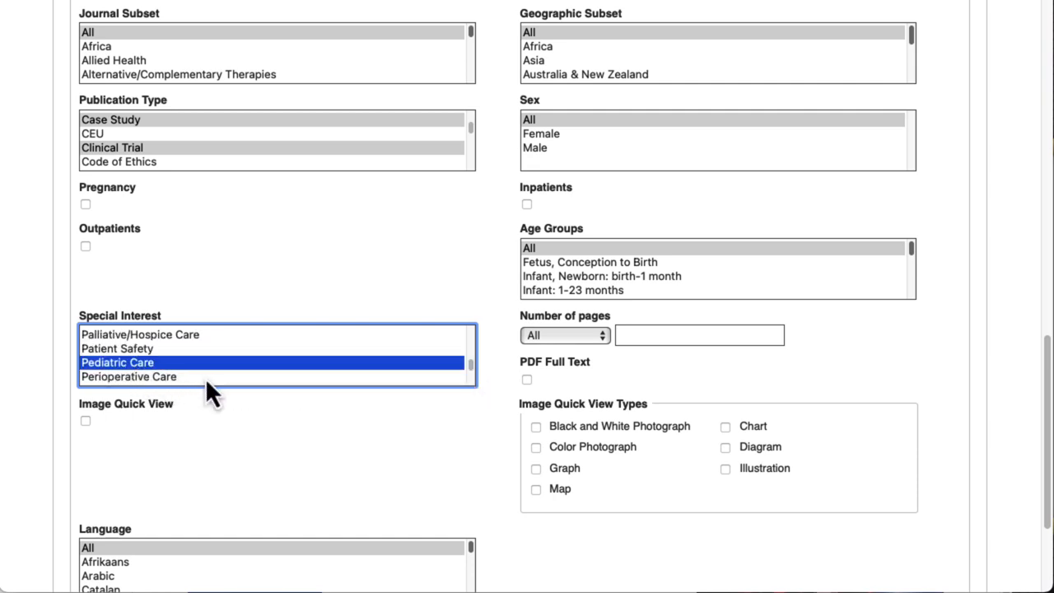
mouse_move(244, 426)
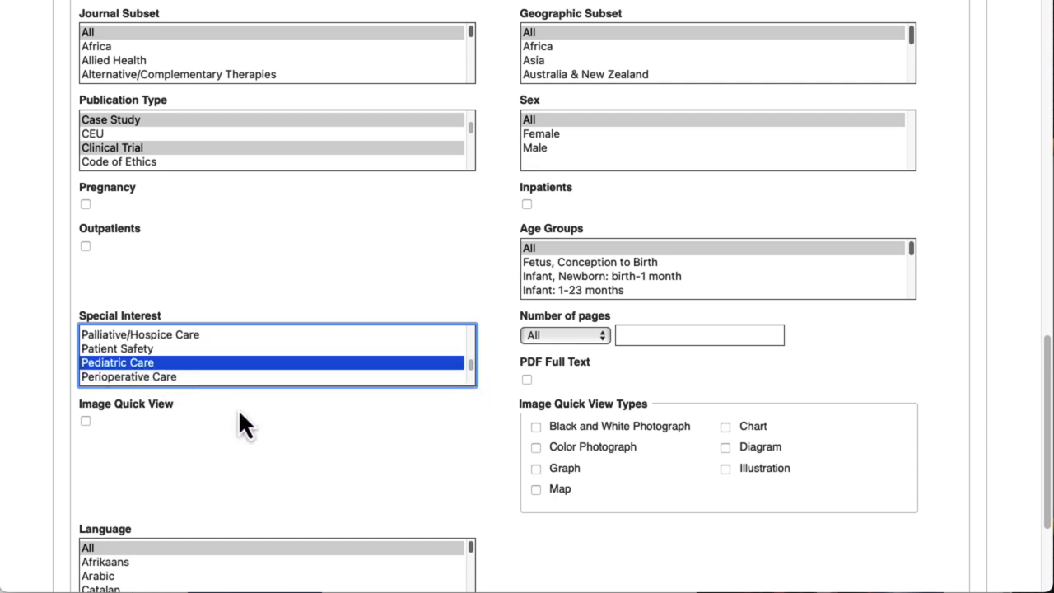